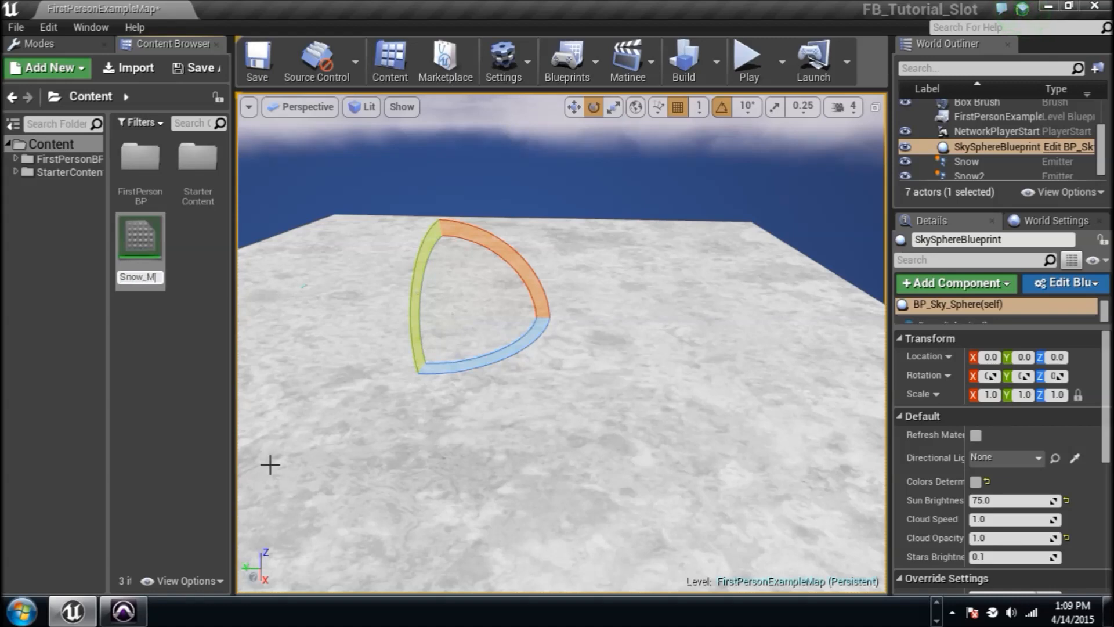
Step: Make Snow_M unlit and translucent with a RadialGradientExponential node, and save it
{"action": "double_click", "coordinate": [140, 235]}
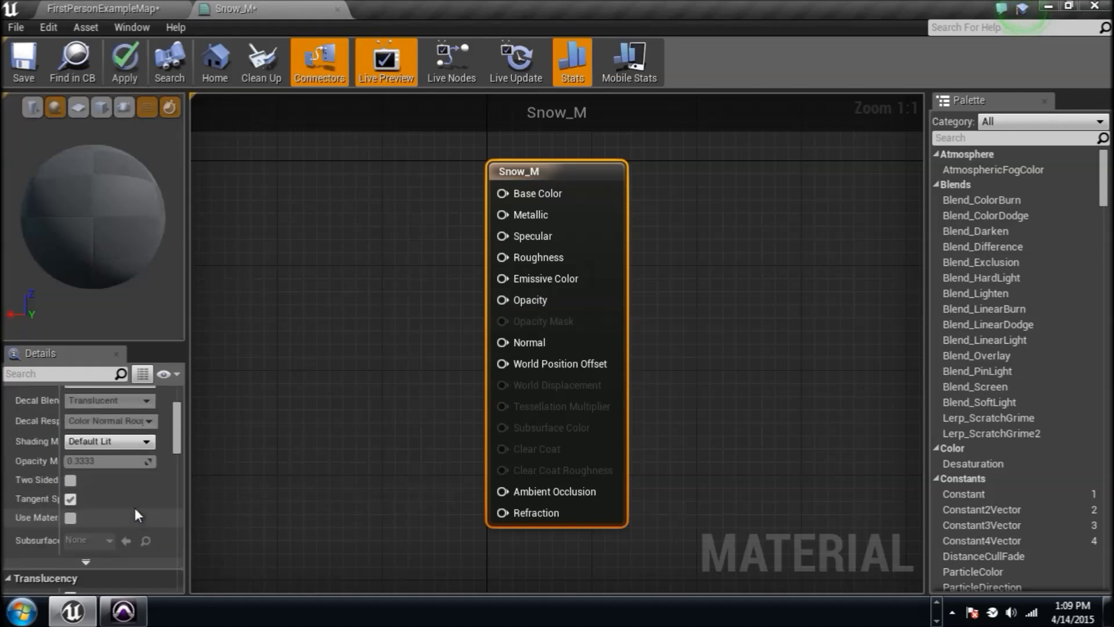
{"action": "left_click", "coordinate": [108, 441]}
{"action": "type", "text": "rad"}
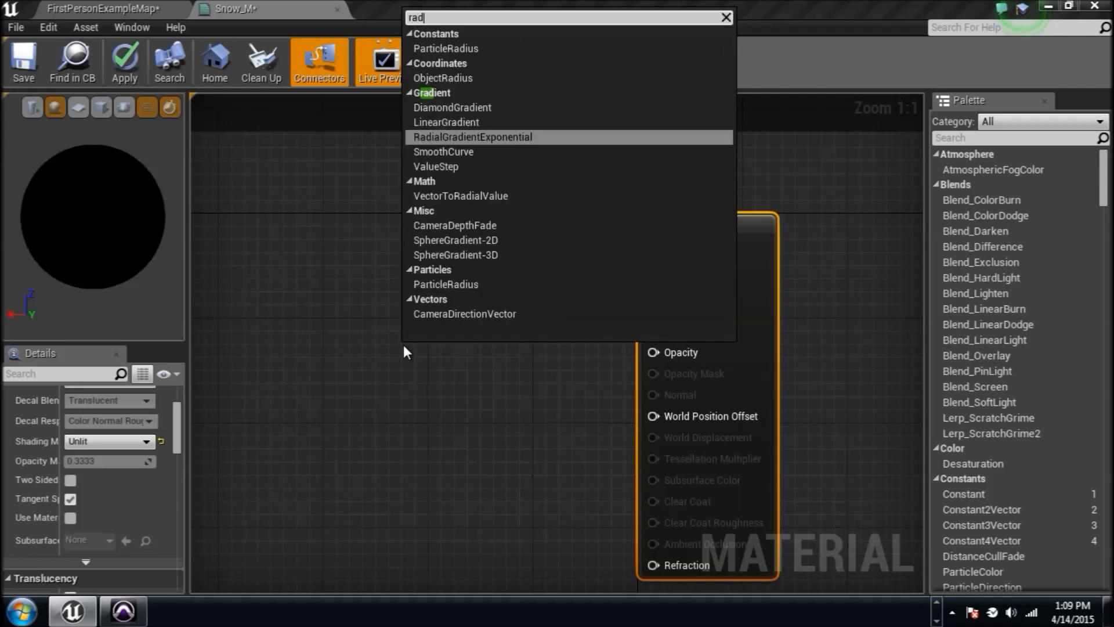
{"action": "left_click", "coordinate": [470, 137]}
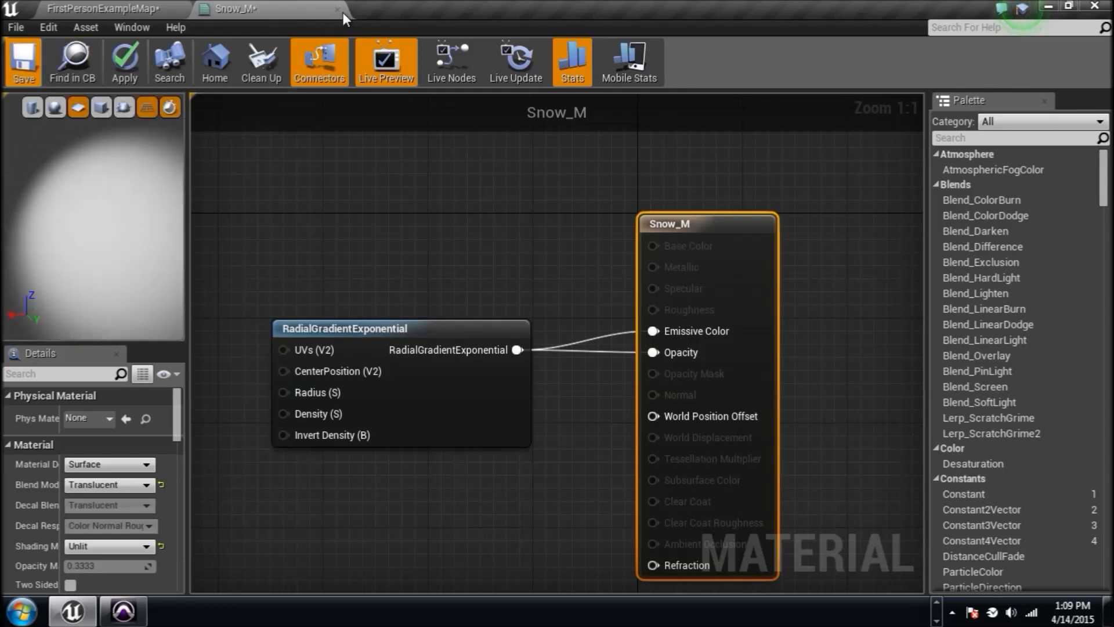
{"action": "left_click", "coordinate": [23, 60]}
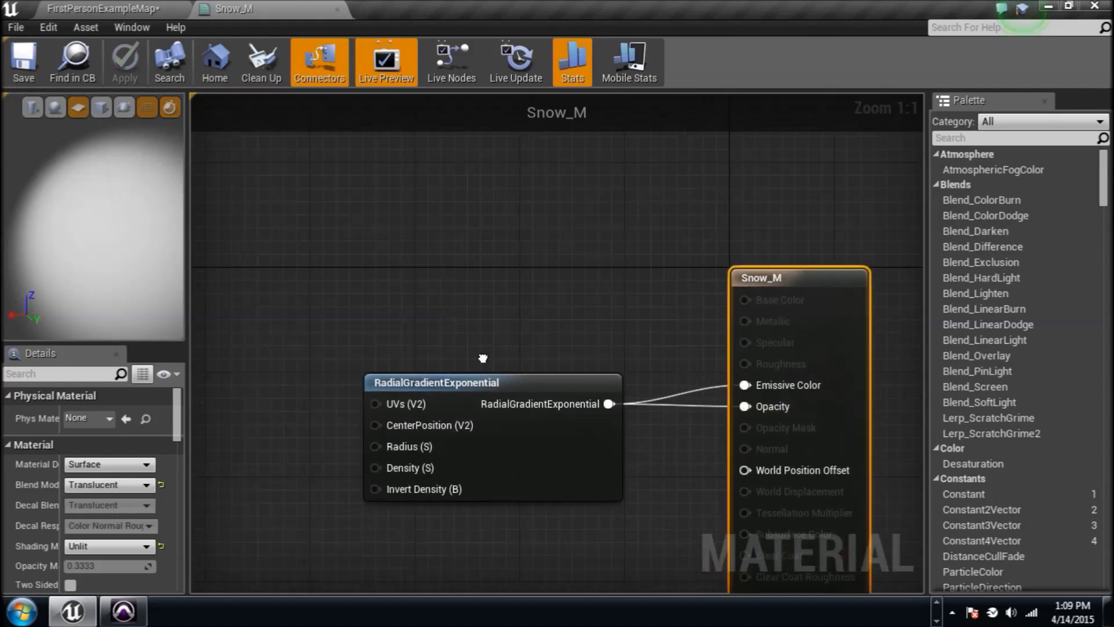
Step: Add a ParticleColor node to the Snow_M graph
{"action": "type", "text": "particle"}
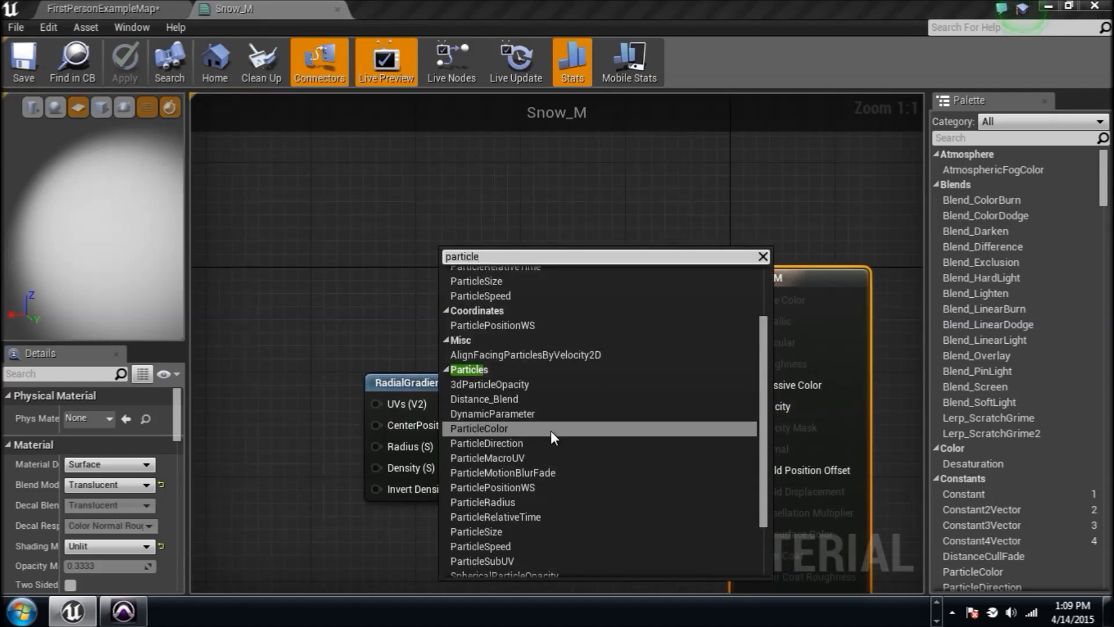
{"action": "left_click", "coordinate": [480, 428]}
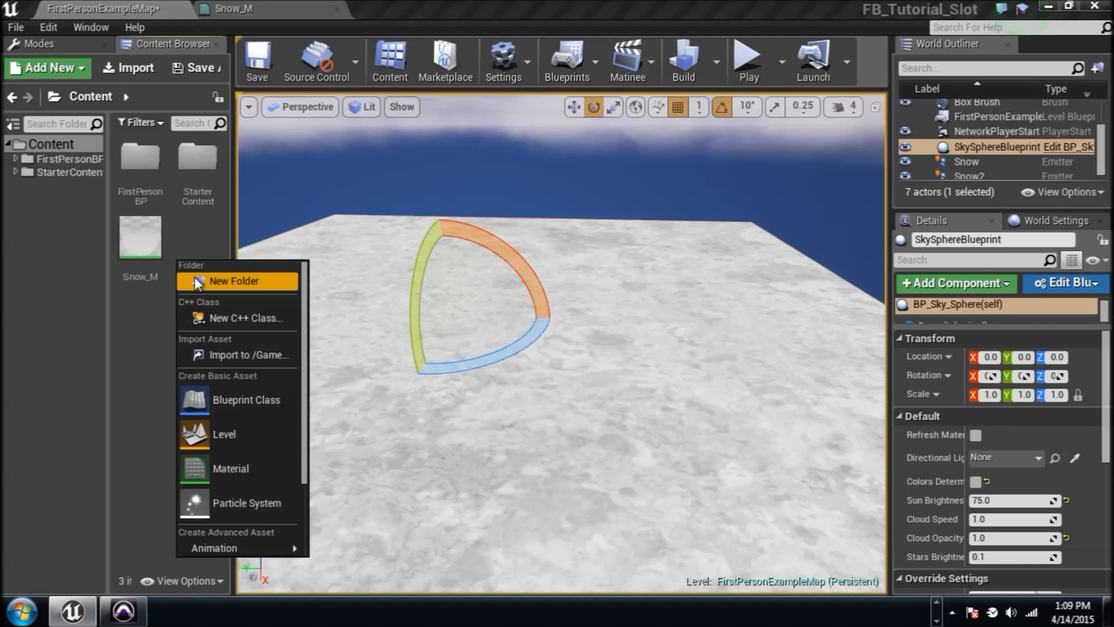
{"action": "mouse_move", "coordinate": [244, 502]}
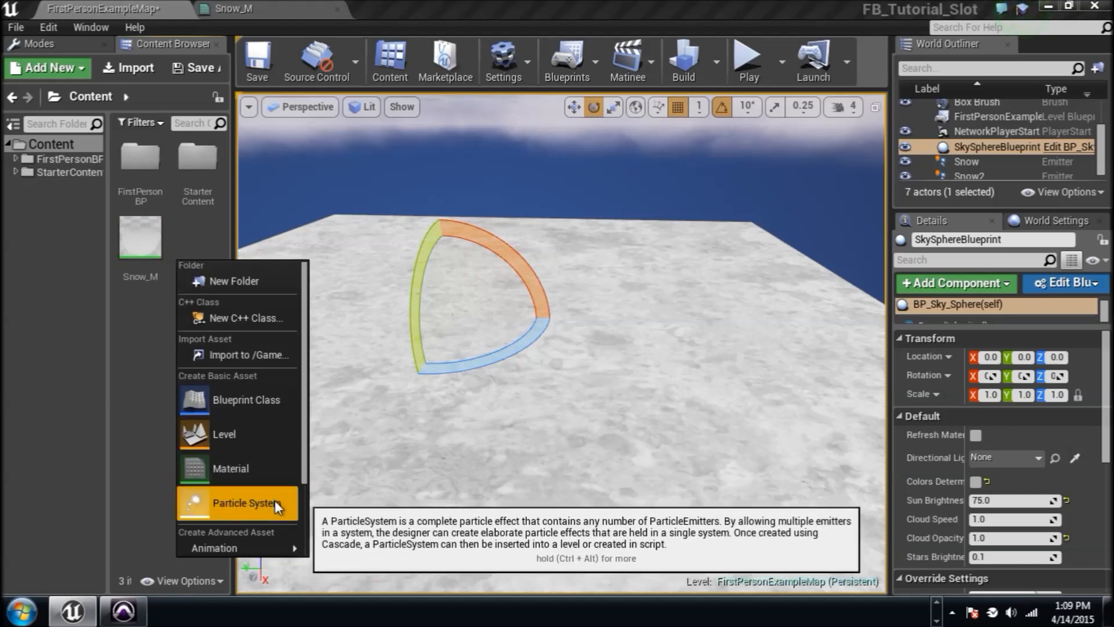
Step: Create a new Particle System asset named SNOW in the Content folder
{"action": "left_click", "coordinate": [245, 502]}
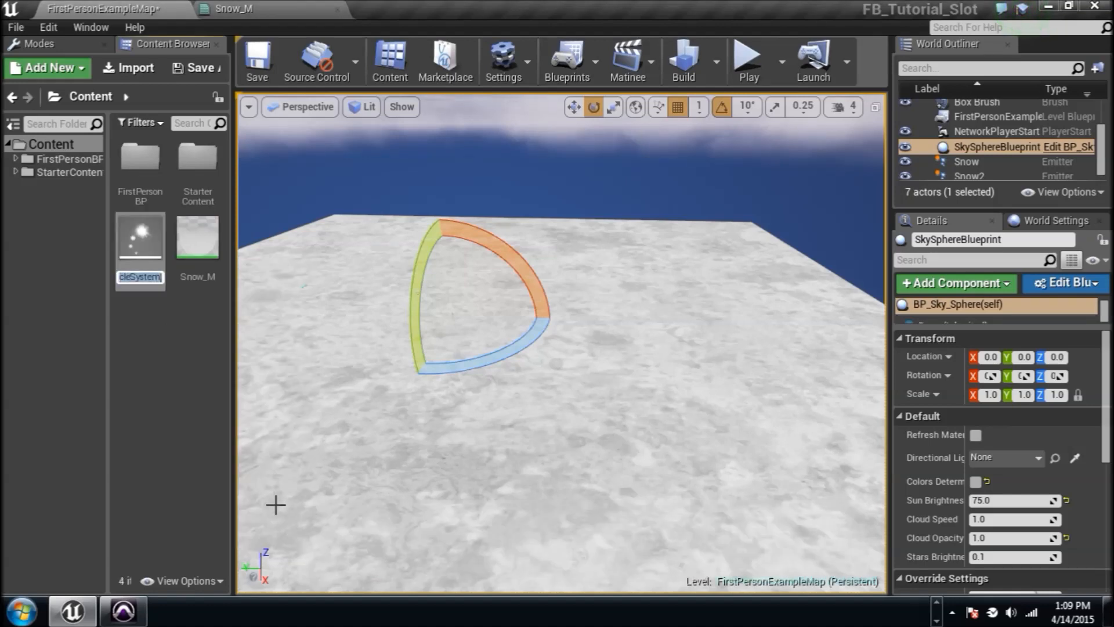
{"action": "mouse_move", "coordinate": [141, 237]}
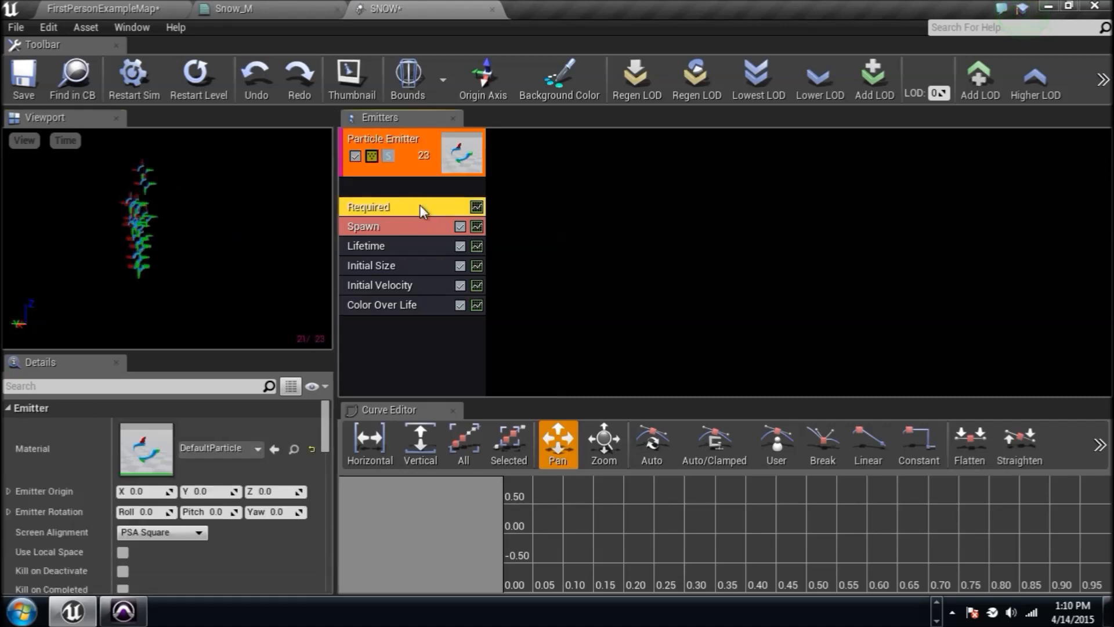
Step: Assign Snow_M as the material in the emitter's Required module
{"action": "left_click", "coordinate": [380, 304]}
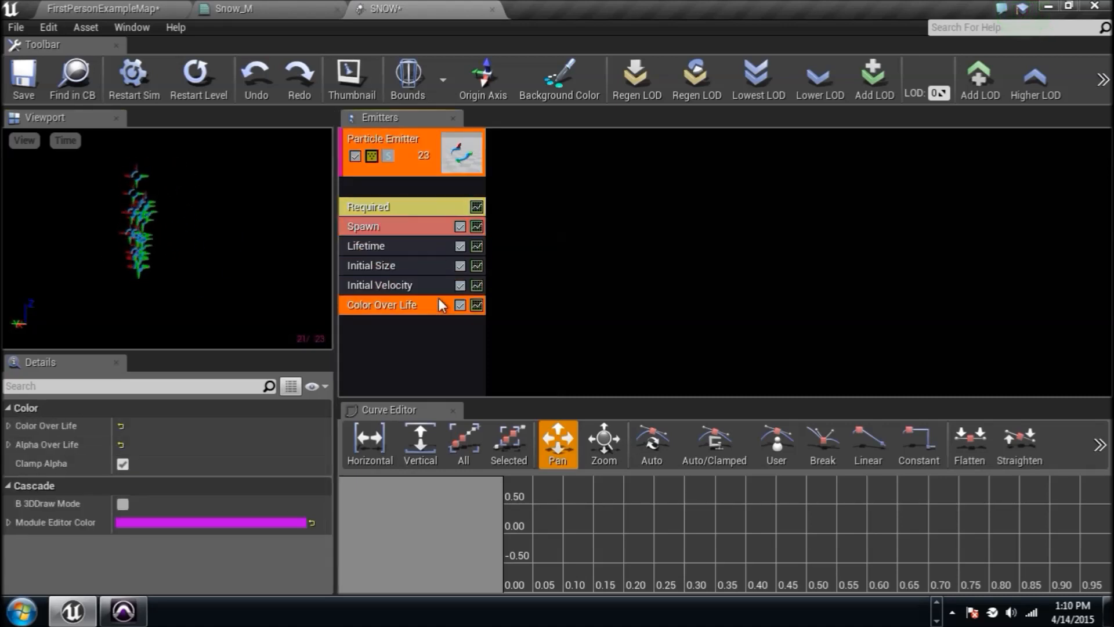
{"action": "left_click", "coordinate": [384, 207]}
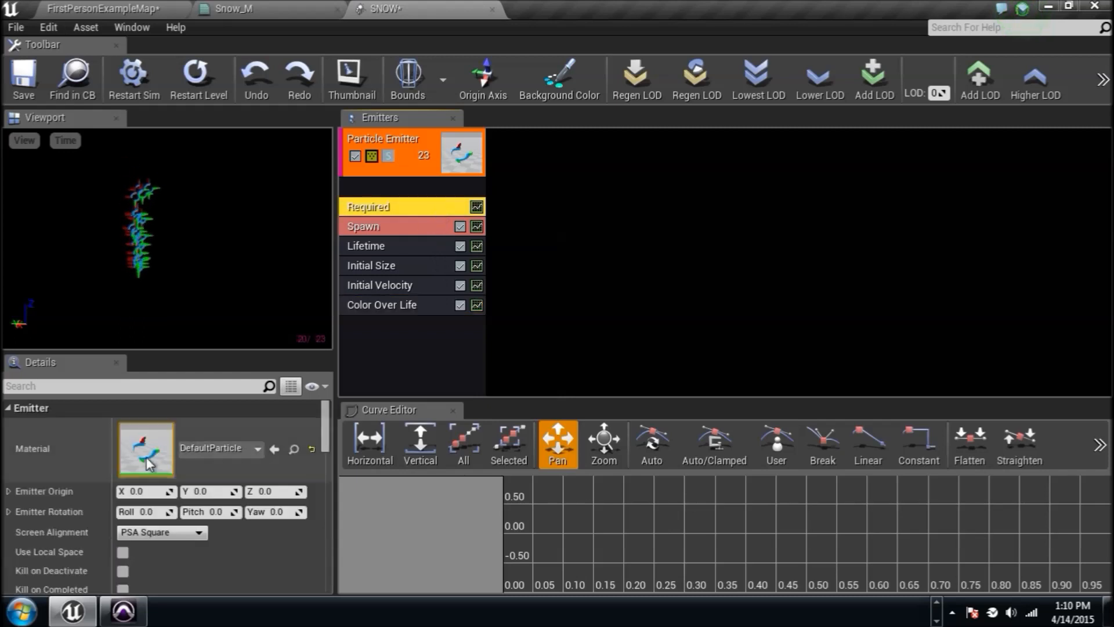
{"action": "left_click", "coordinate": [145, 448]}
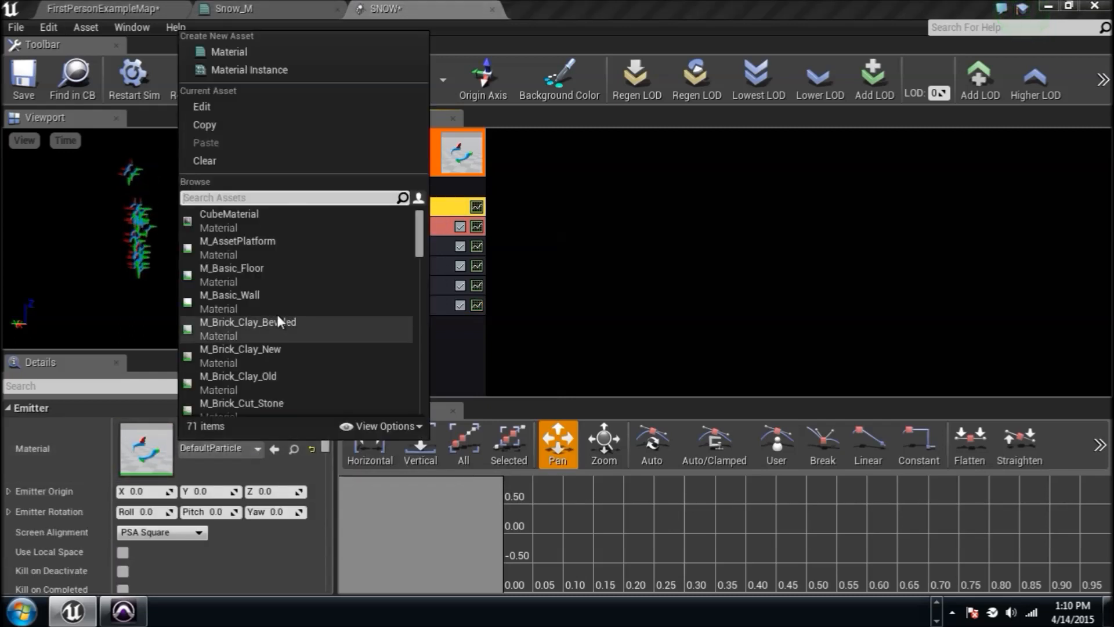
{"action": "type", "text": "s"}
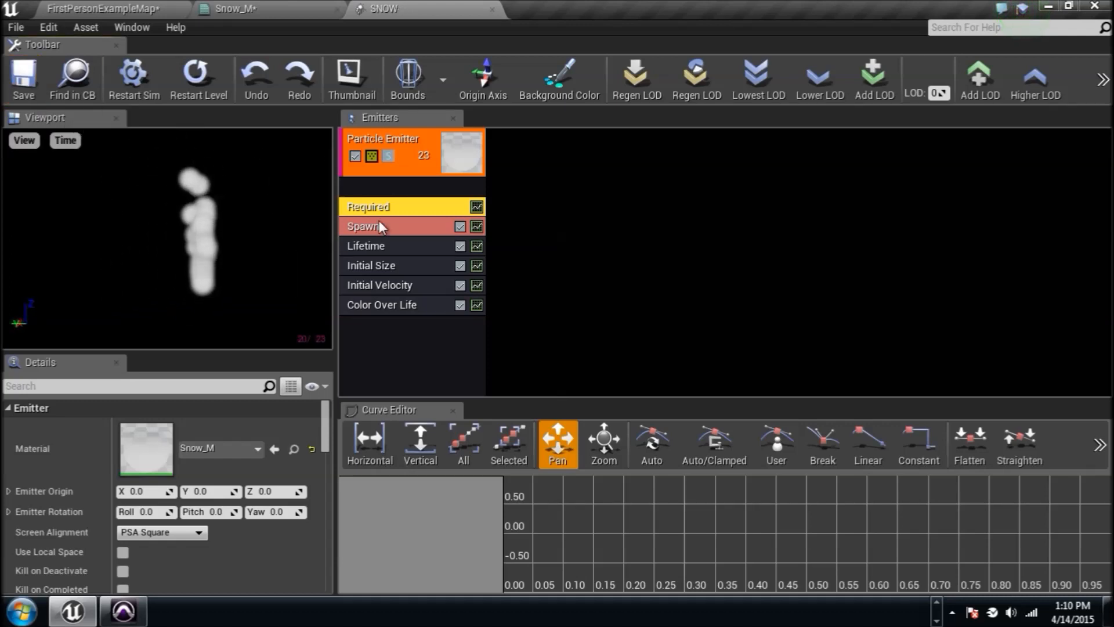
Step: Switch the SNOW emitter to GPU Sprites TypeData and restart the preview simulation
{"action": "left_click", "coordinate": [366, 226]}
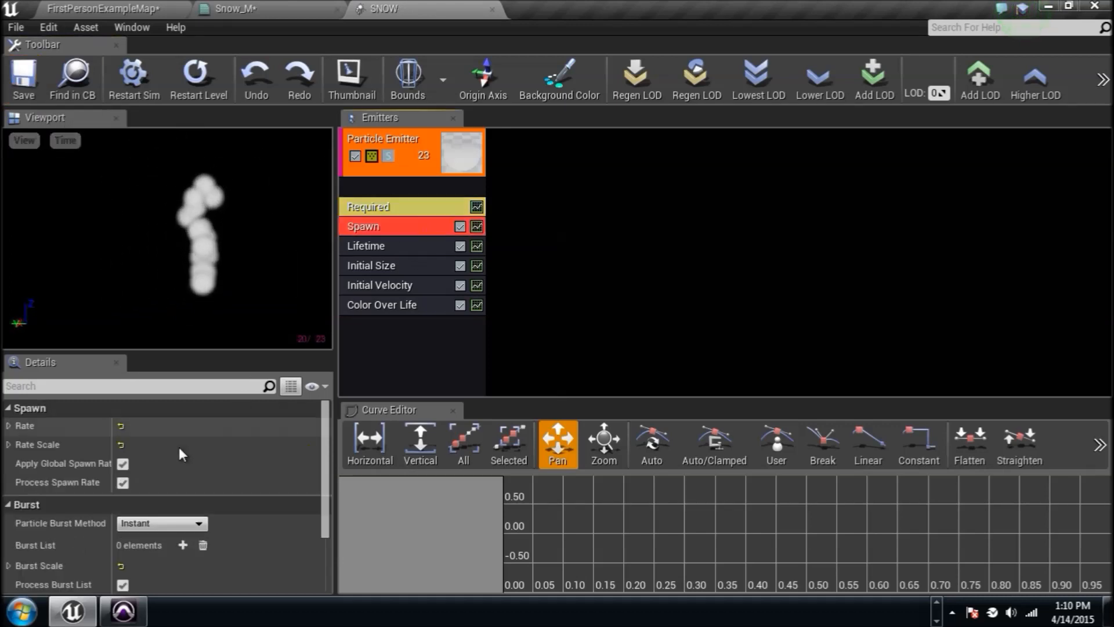
{"action": "left_click", "coordinate": [411, 150]}
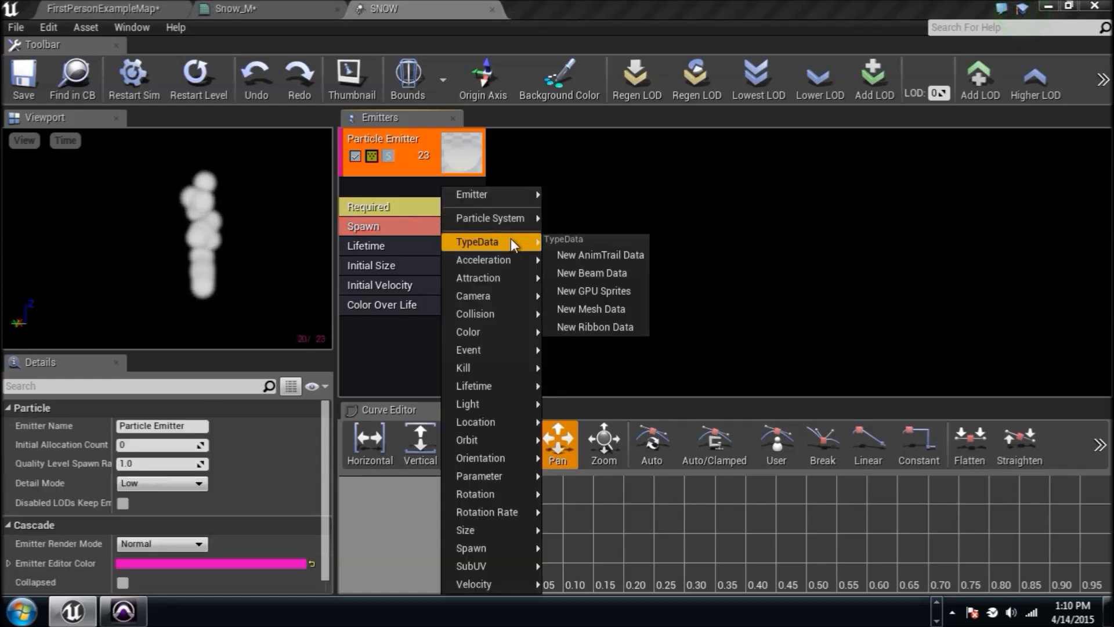
{"action": "mouse_move", "coordinate": [593, 292]}
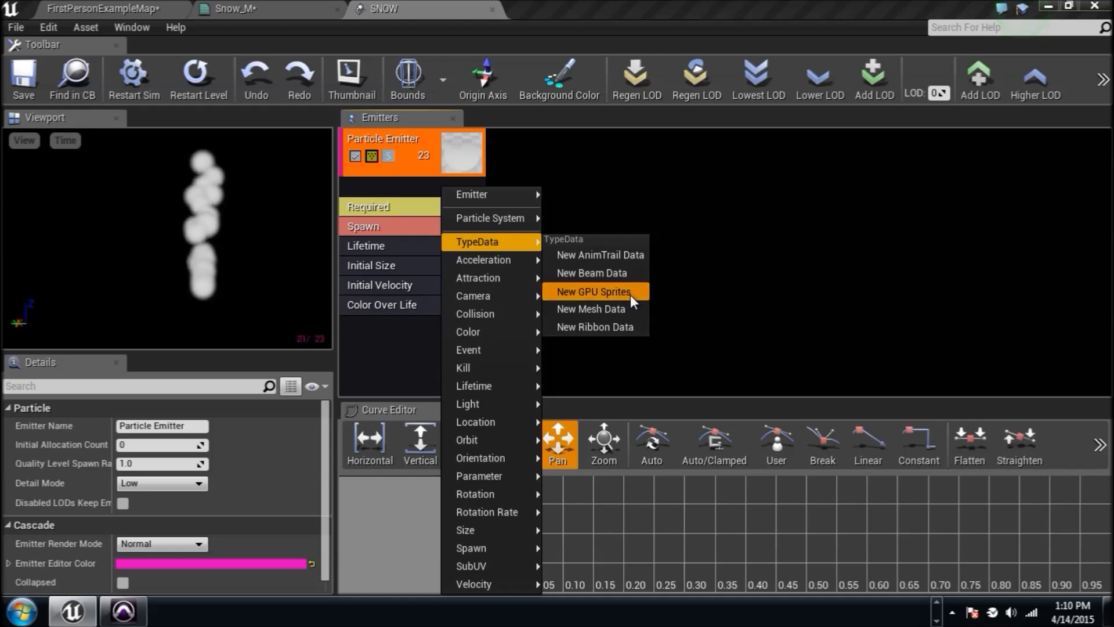
{"action": "left_click", "coordinate": [592, 291]}
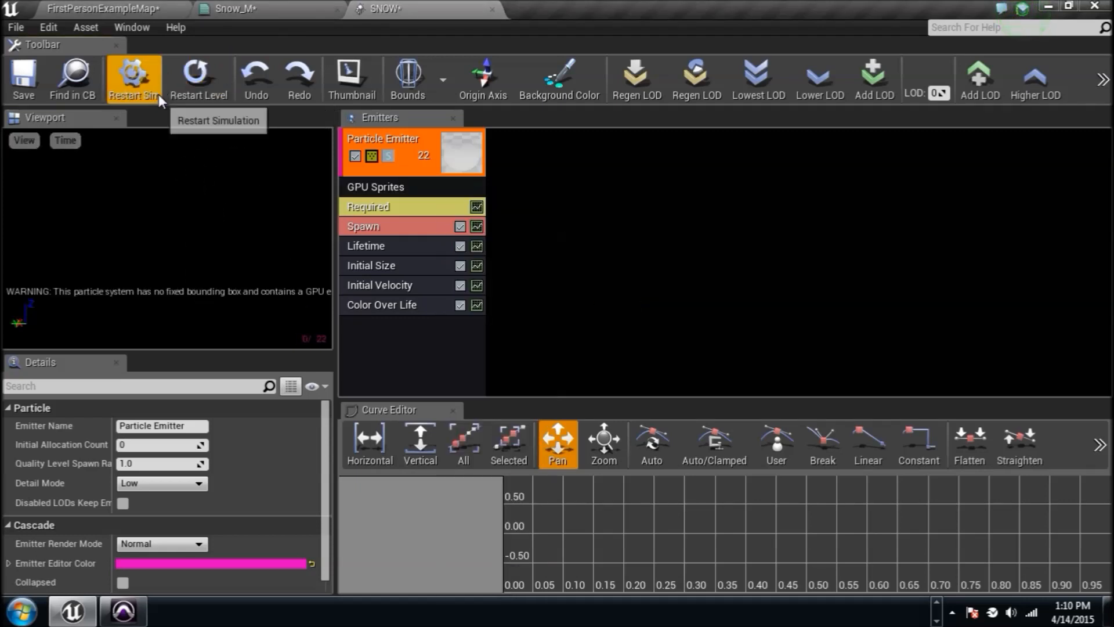
{"action": "left_click", "coordinate": [133, 78]}
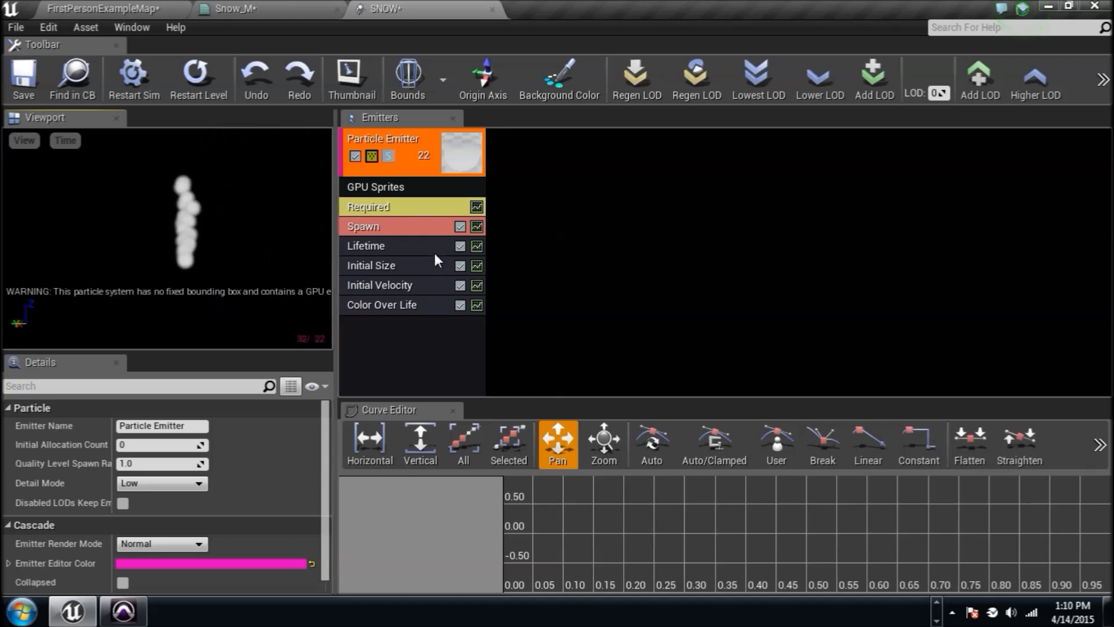
{"action": "left_click", "coordinate": [365, 245]}
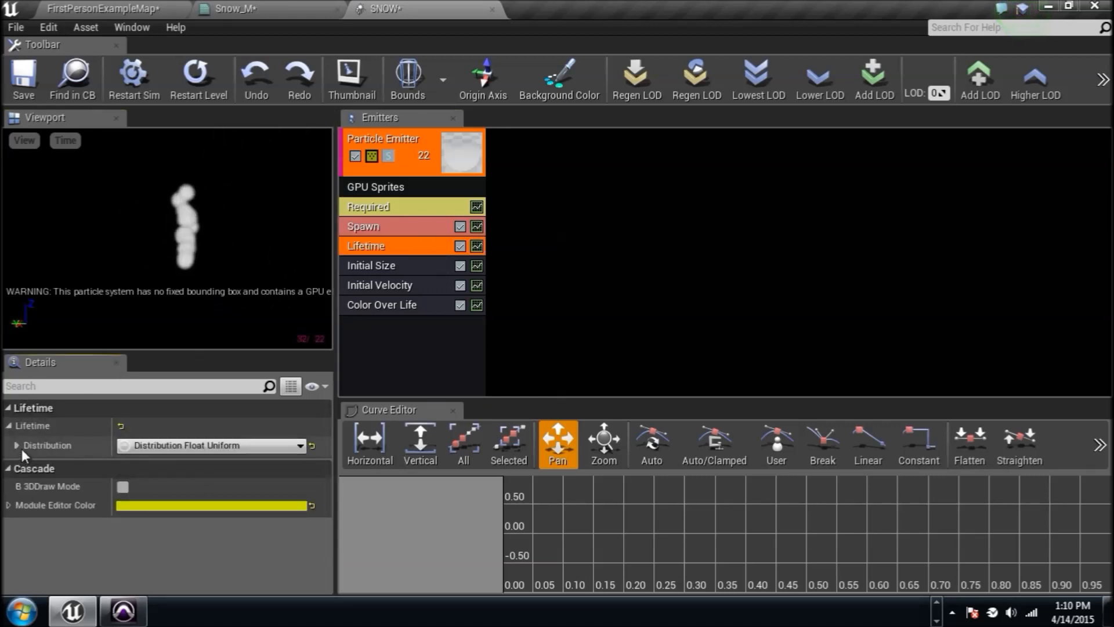
Step: Set particle lifetime min 10 (max 14) and expand the Initial Velocity start range for downward motion
{"action": "left_click", "coordinate": [17, 444]}
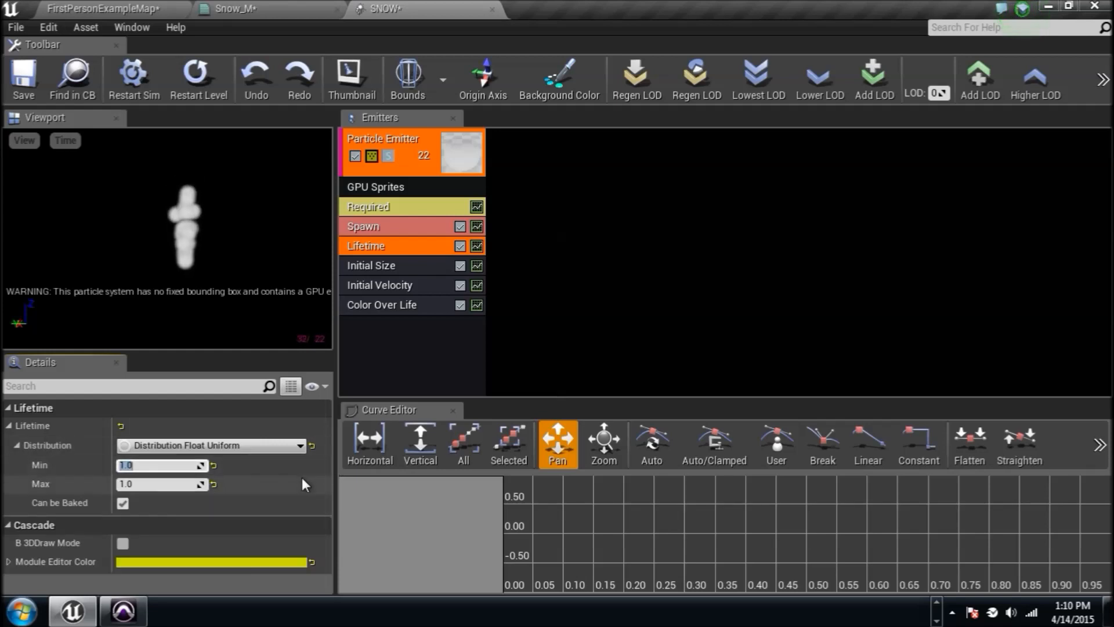
{"action": "type", "text": "10.0"}
{"action": "left_click", "coordinate": [162, 483]}
{"action": "type", "text": "14"}
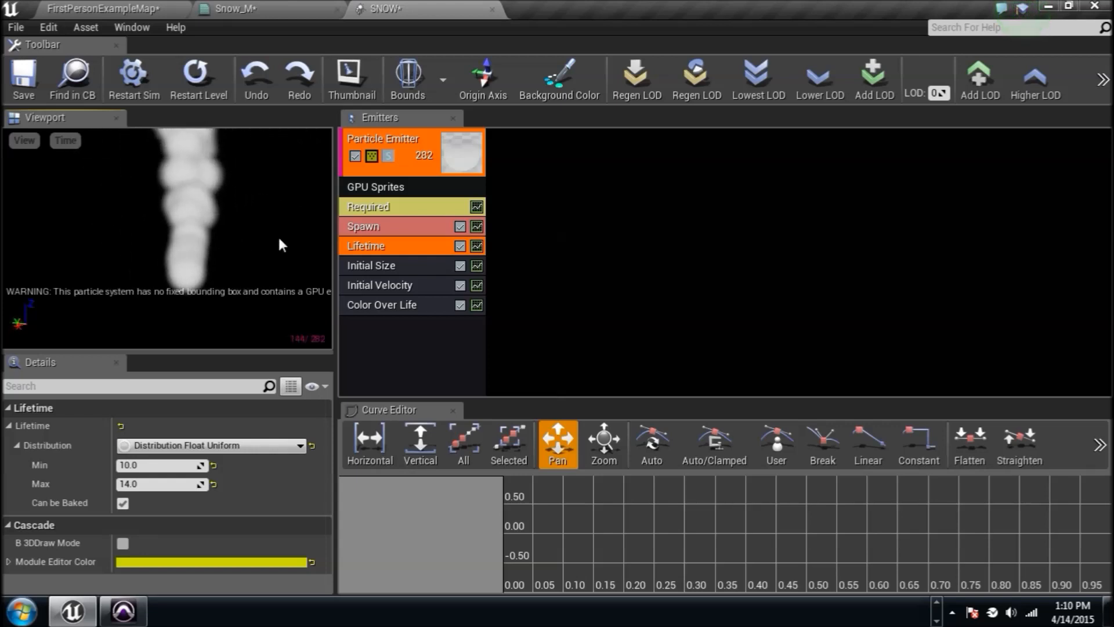
{"action": "left_click", "coordinate": [371, 264]}
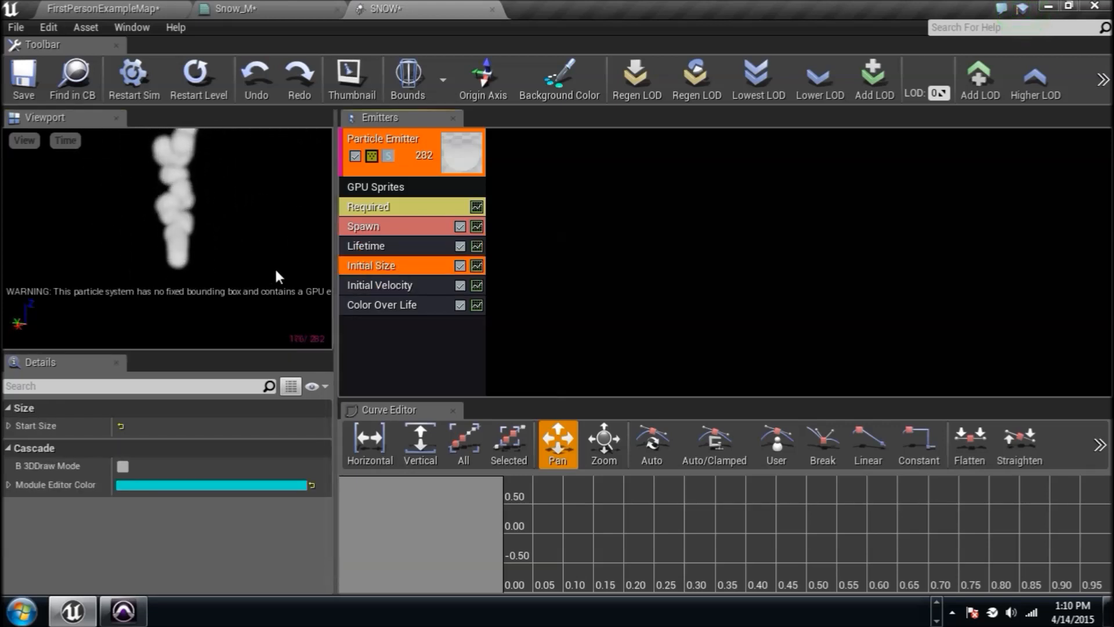
{"action": "left_click", "coordinate": [381, 286]}
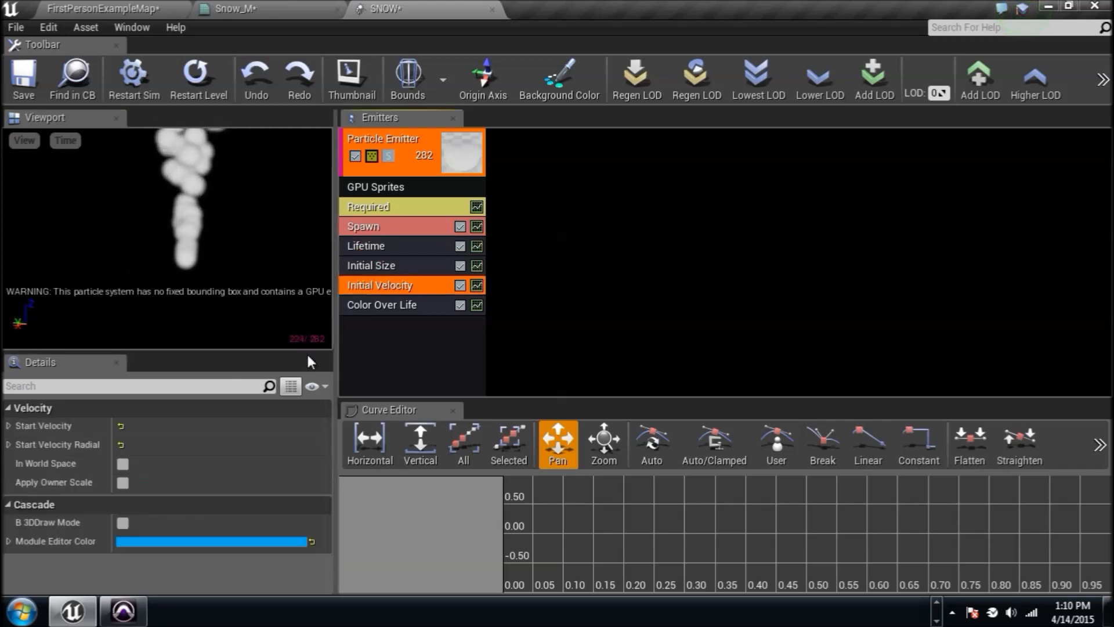
{"action": "left_click", "coordinate": [8, 425]}
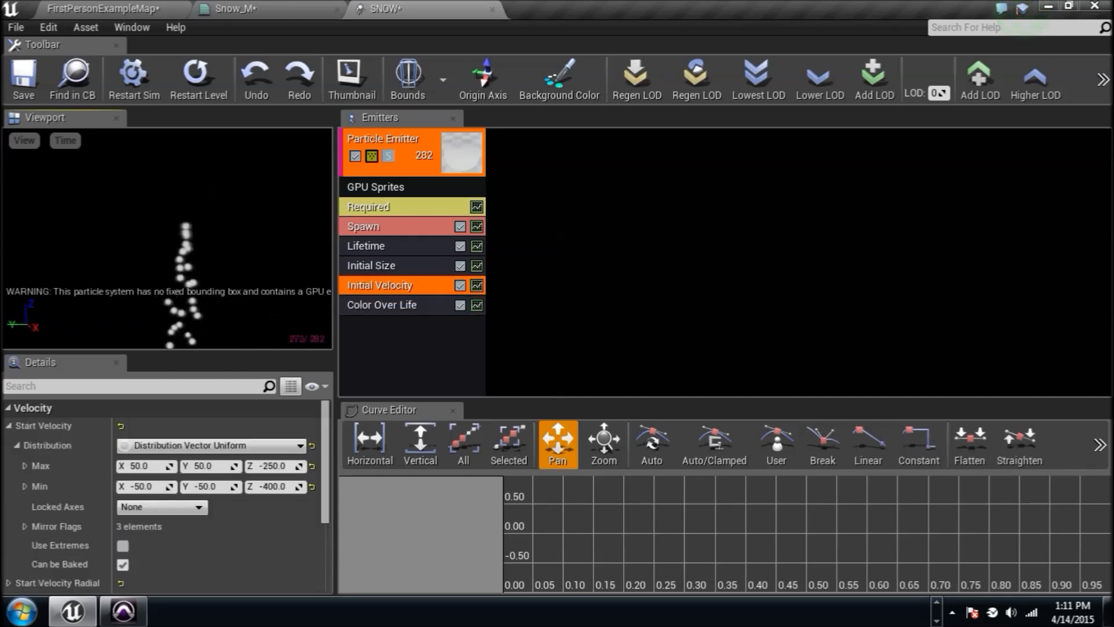
Step: Raise the Spawn module's constant rate to 45000
{"action": "left_click", "coordinate": [362, 226]}
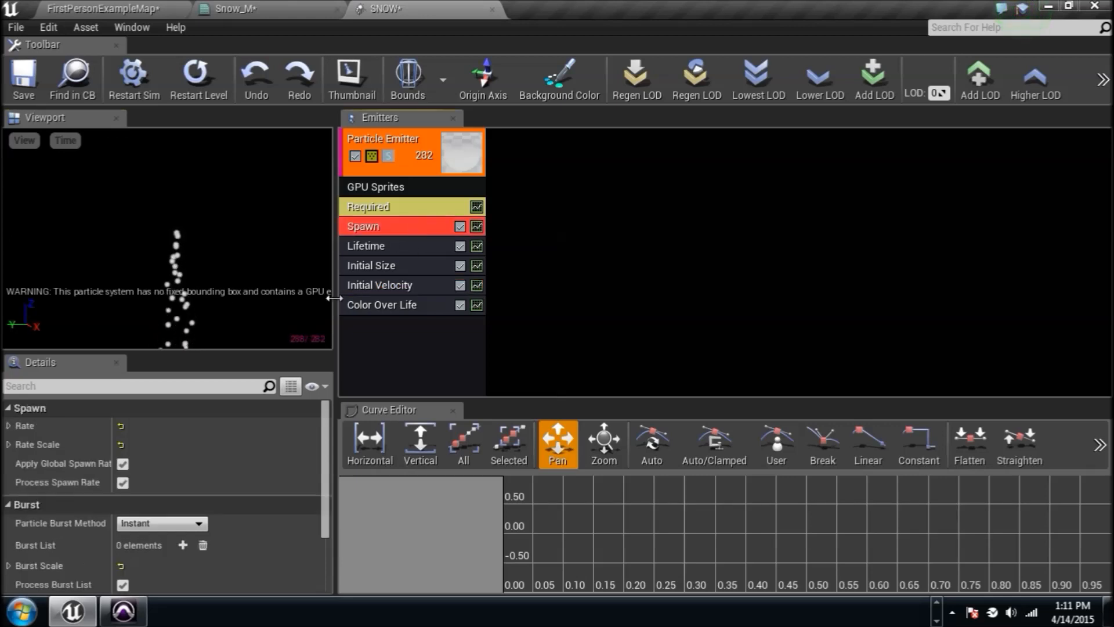
{"action": "left_click", "coordinate": [8, 425]}
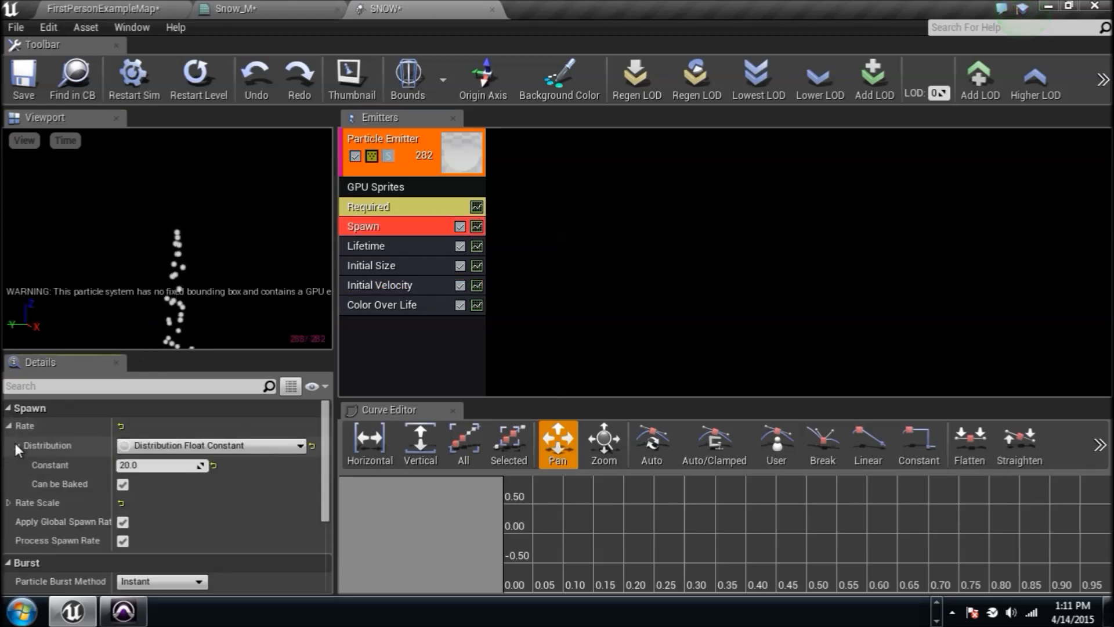
{"action": "left_click", "coordinate": [160, 464]}
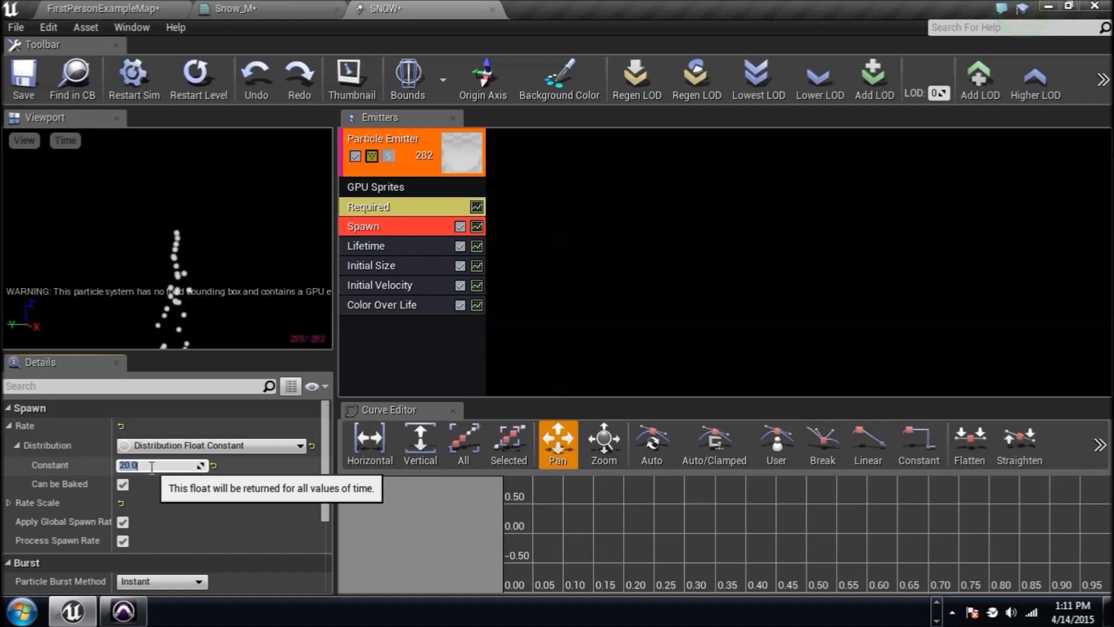
{"action": "type", "text": "4"}
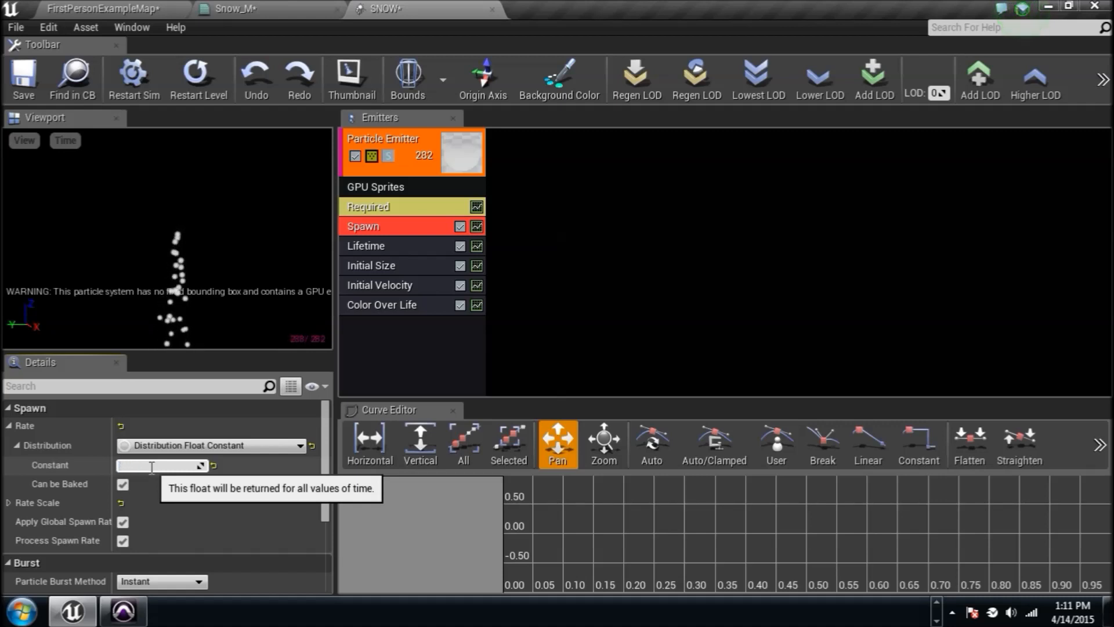
{"action": "type", "text": "5000"}
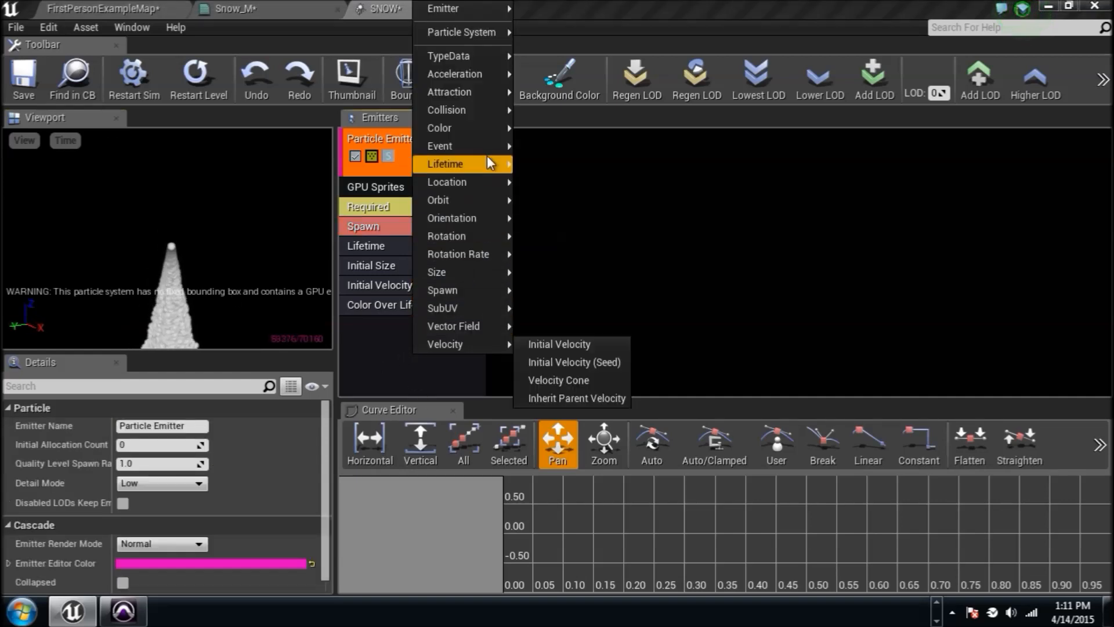
{"action": "mouse_move", "coordinate": [465, 182]}
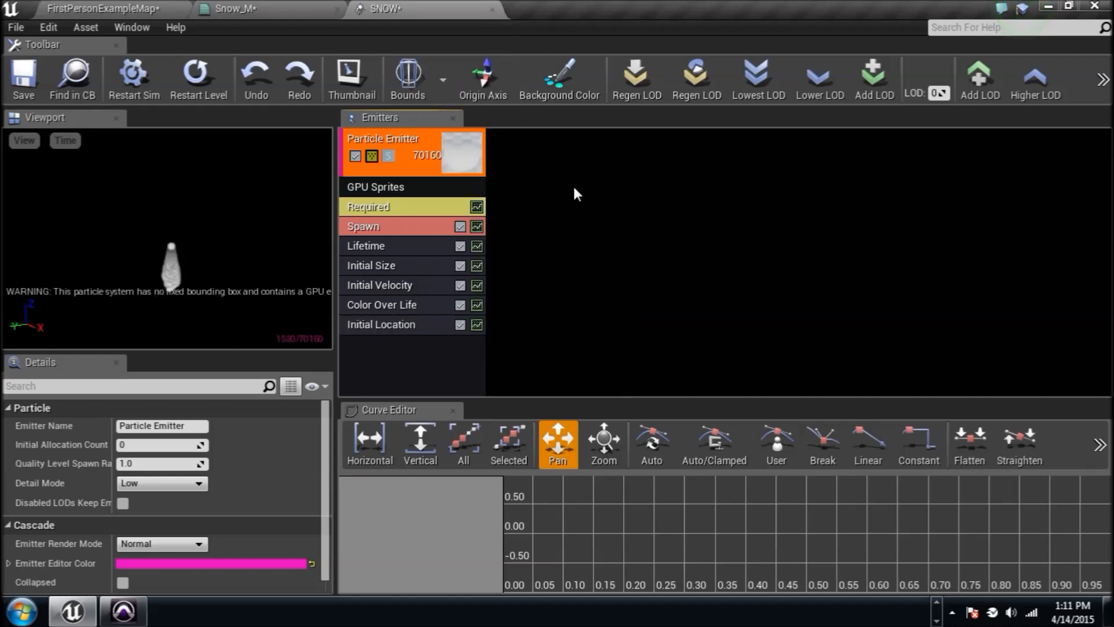
Step: Add an Initial Location module with start location spread of 1000
{"action": "left_click", "coordinate": [381, 324]}
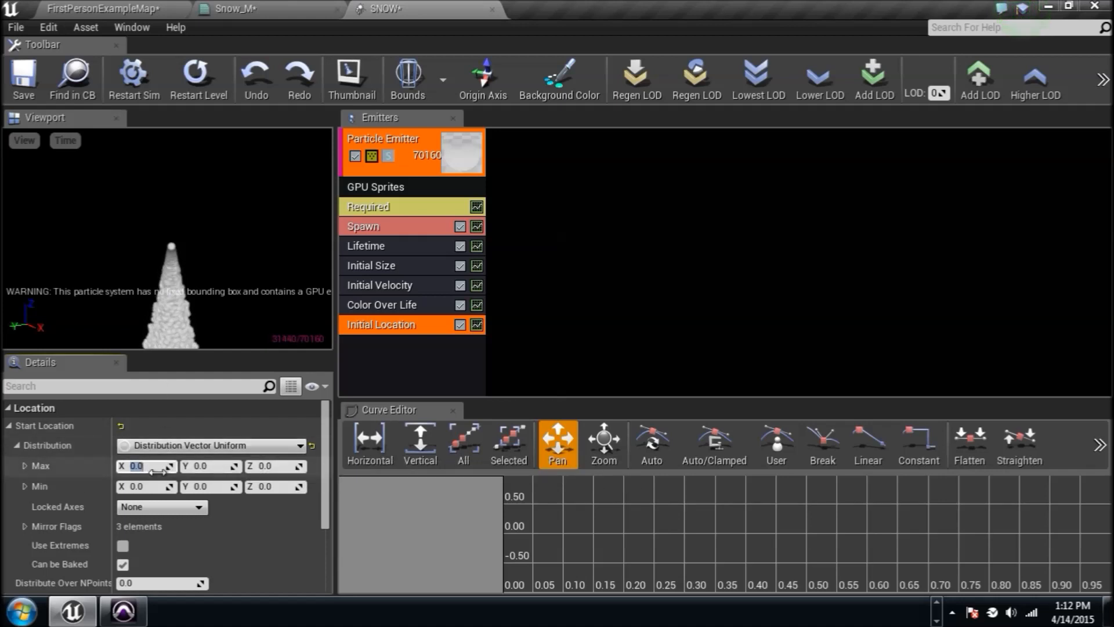
{"action": "type", "text": "1000"}
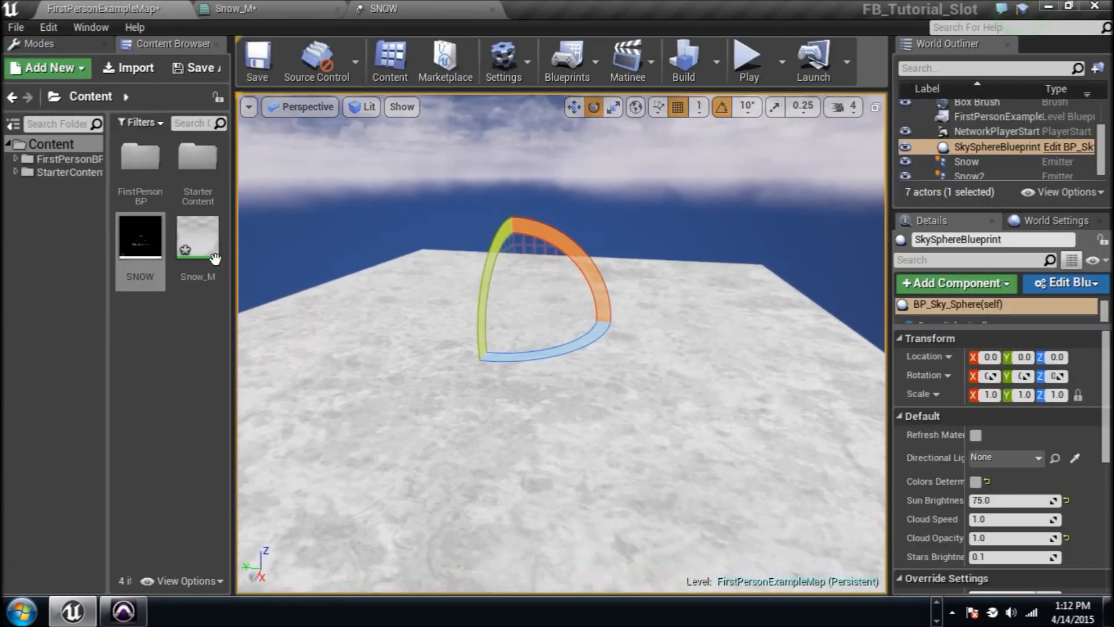
{"action": "mouse_move", "coordinate": [198, 238]}
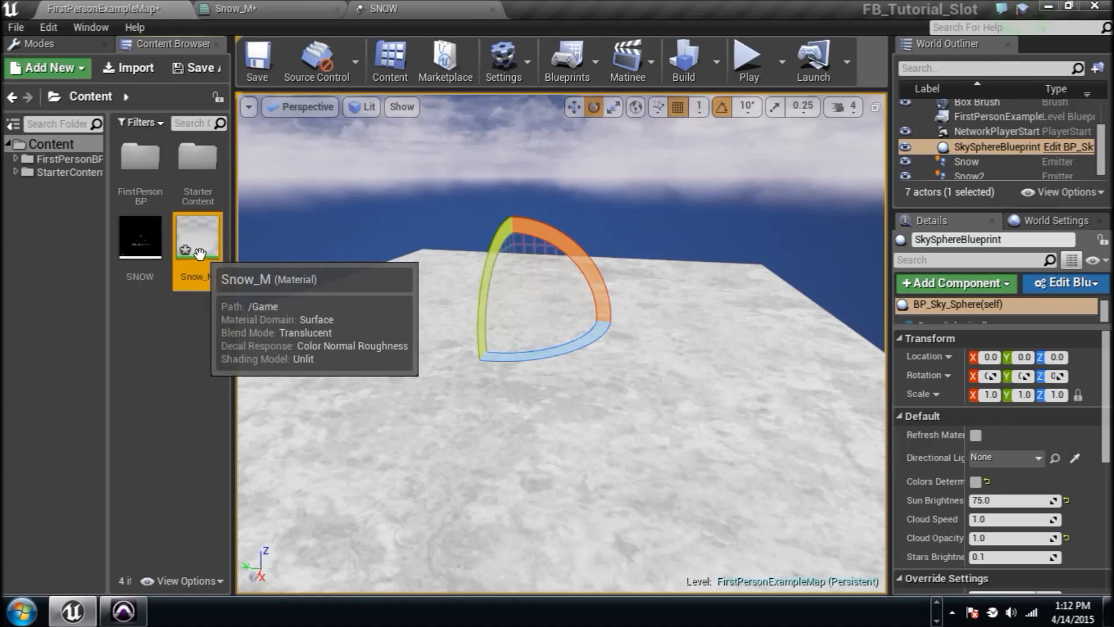
{"action": "mouse_move", "coordinate": [140, 238]}
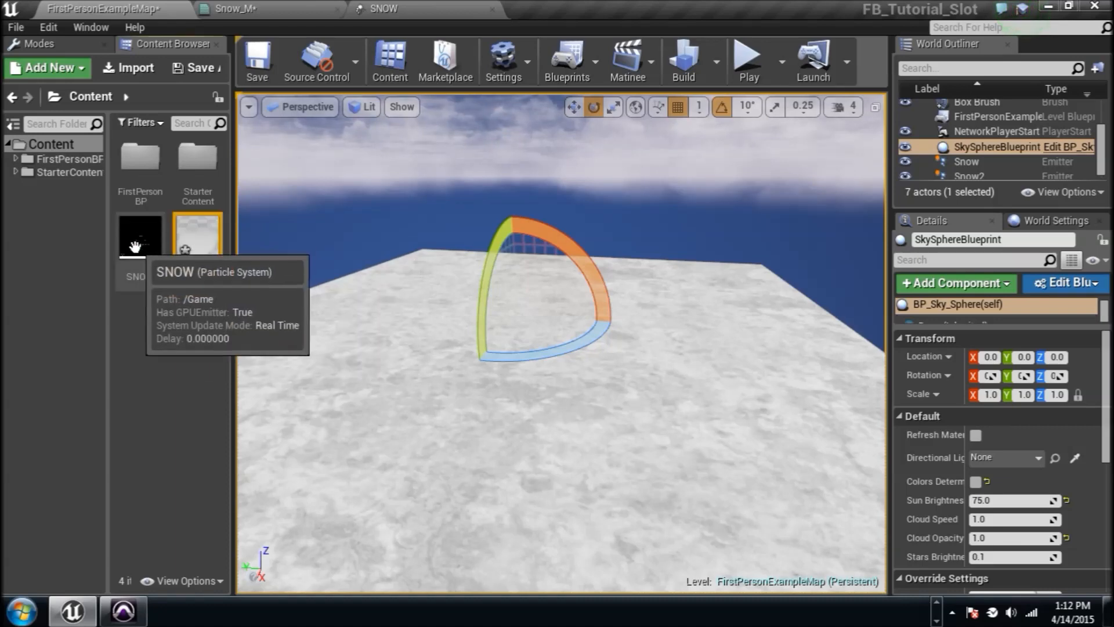
{"action": "mouse_move", "coordinate": [475, 315]}
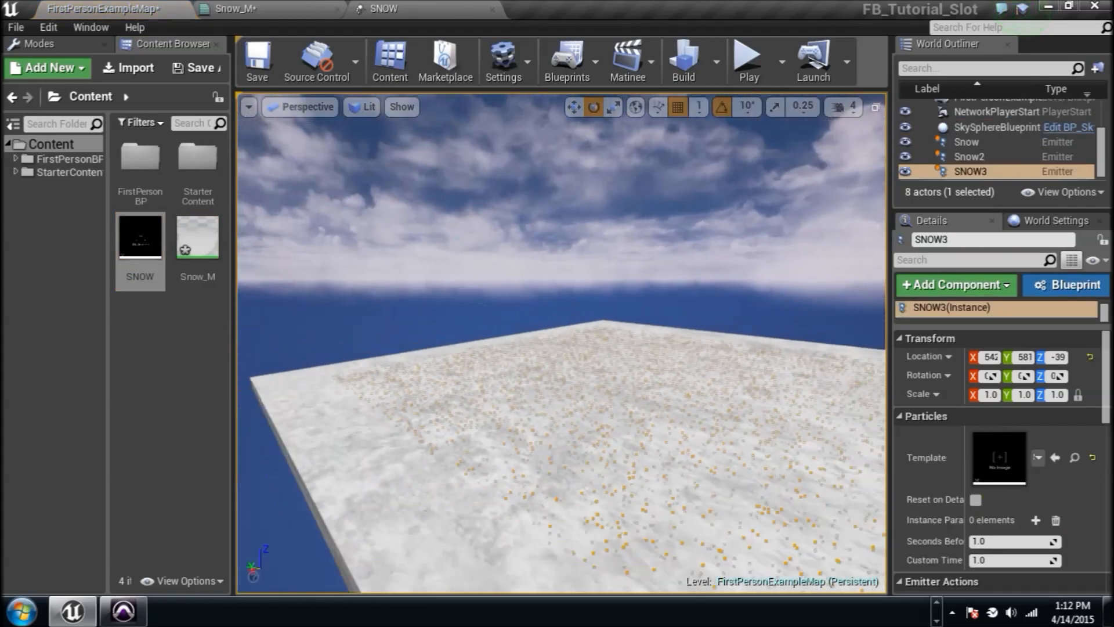
Step: Position the placed SNOW emitter above the floor and view the falling snow fullscreen
{"action": "left_click", "coordinate": [573, 107]}
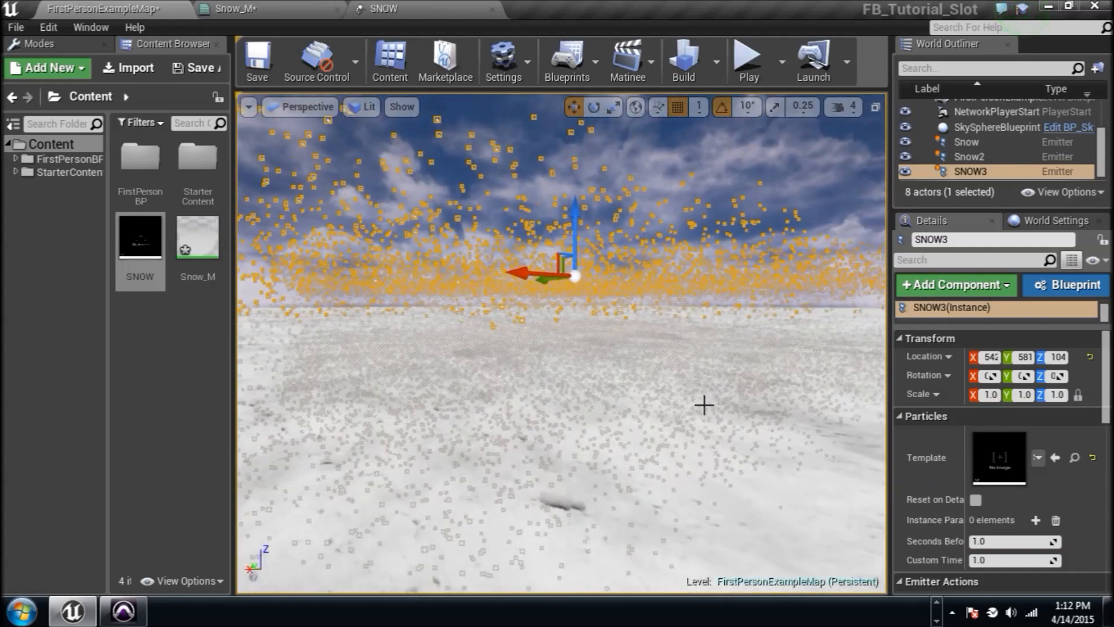
{"action": "left_click", "coordinate": [994, 128]}
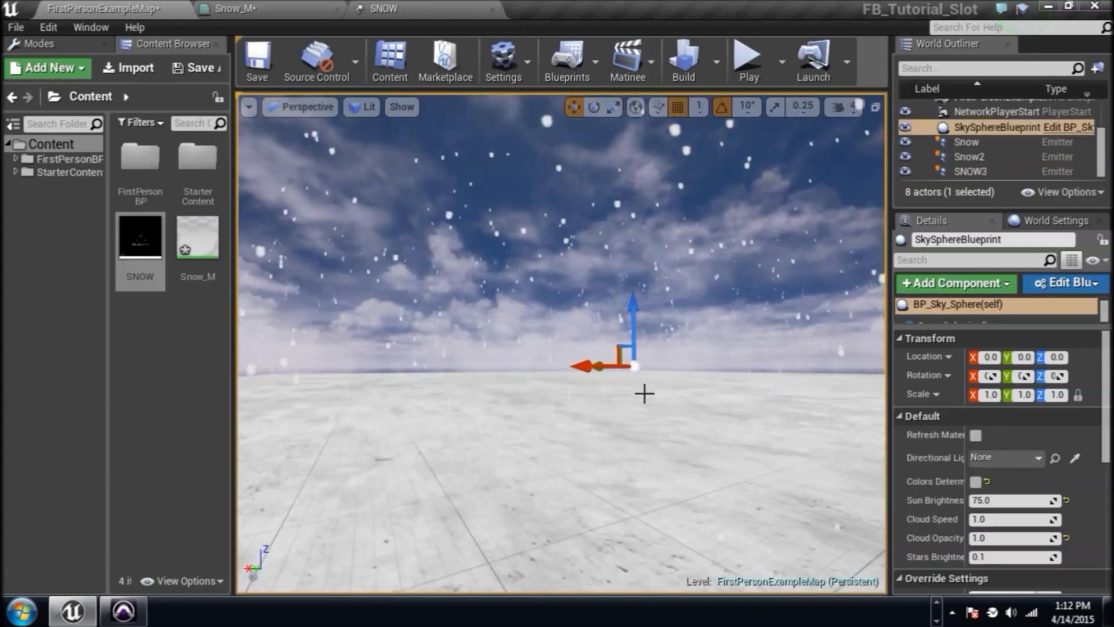
{"action": "key", "text": "F11"}
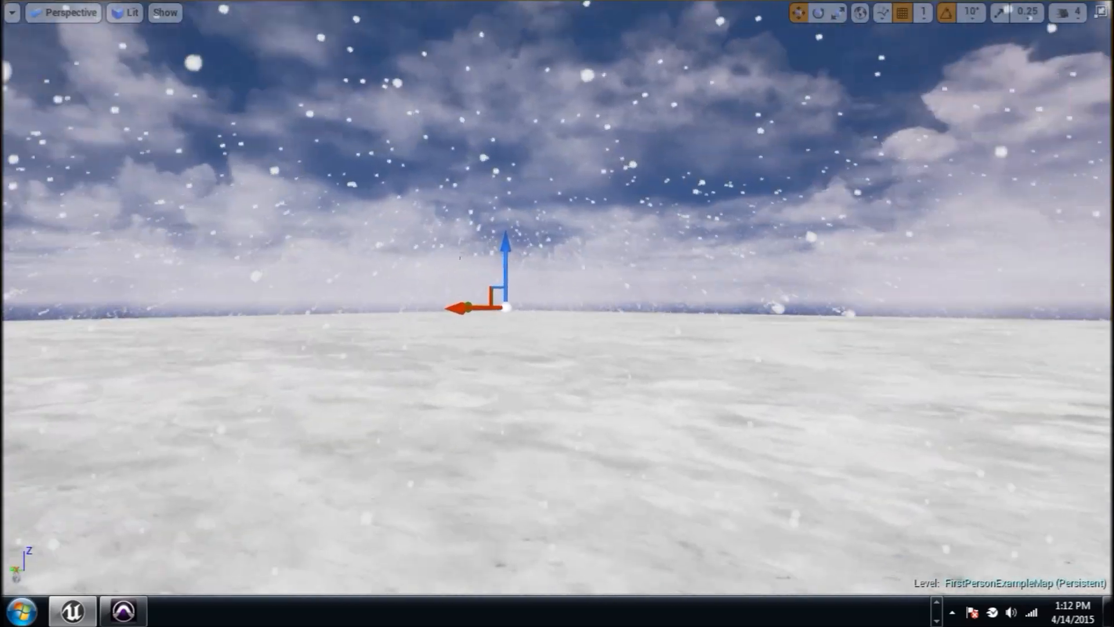